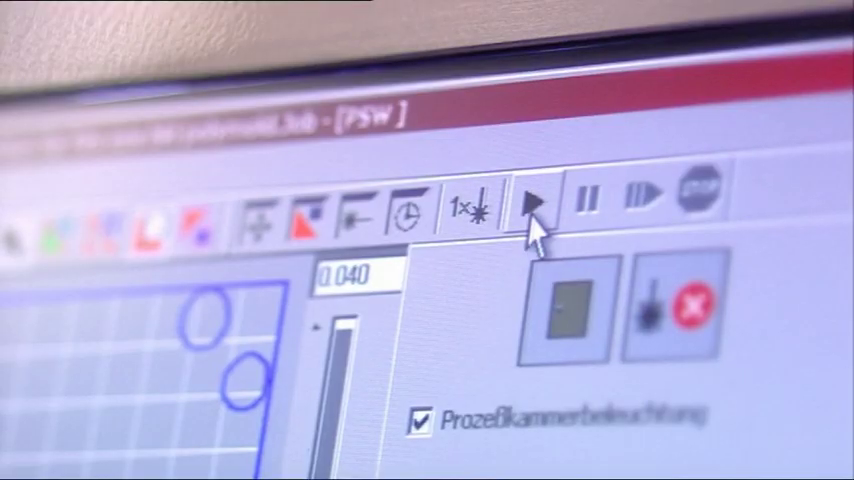
- Start the loaded build job on the EOS laser sintering machine
{"action": "left_click", "coordinate": [536, 208]}
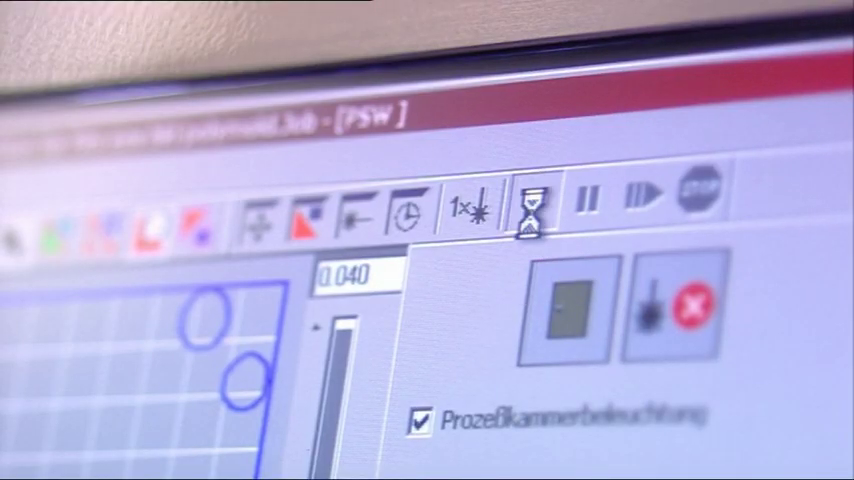